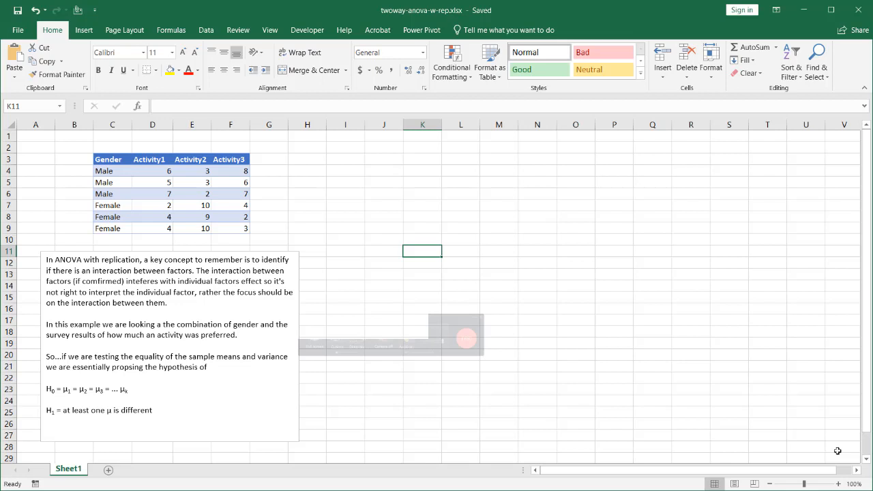
mouse_move(303, 243)
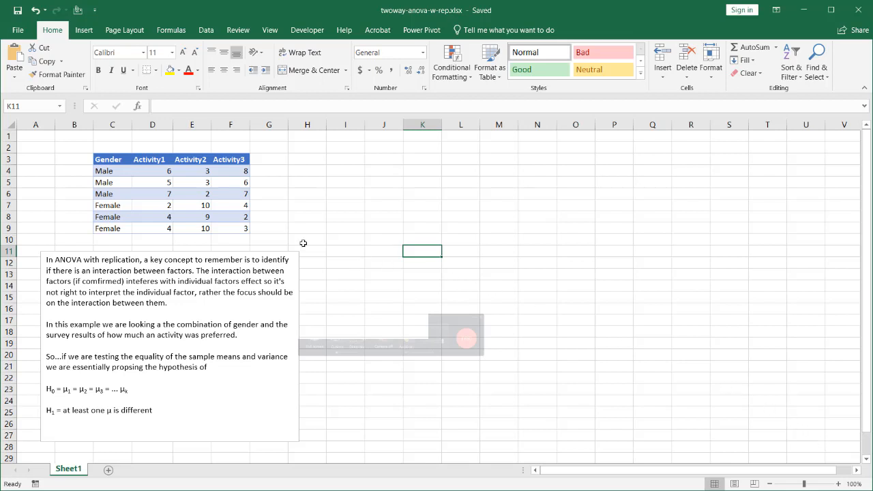
Select the Gender and Activity table and choose Anova: Two-Factor With Replication from Data Analysis.
left_click(153, 205)
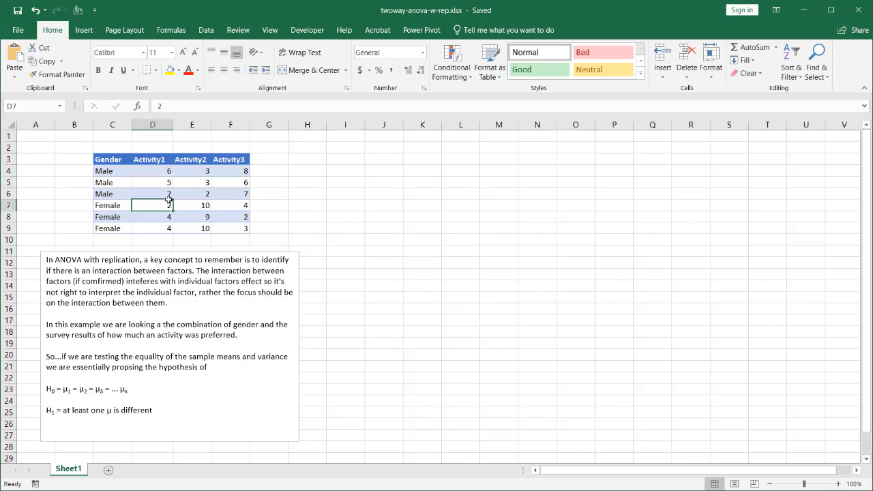
left_click_drag(108, 159, 204, 170)
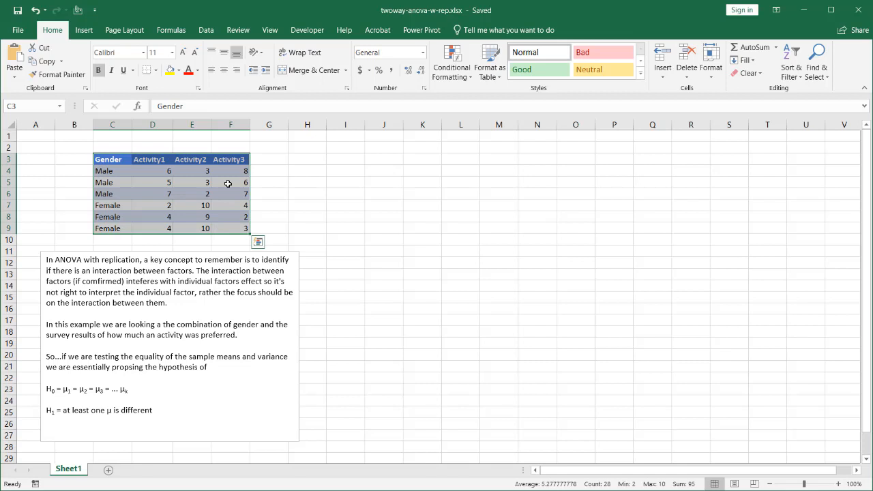
left_click(204, 30)
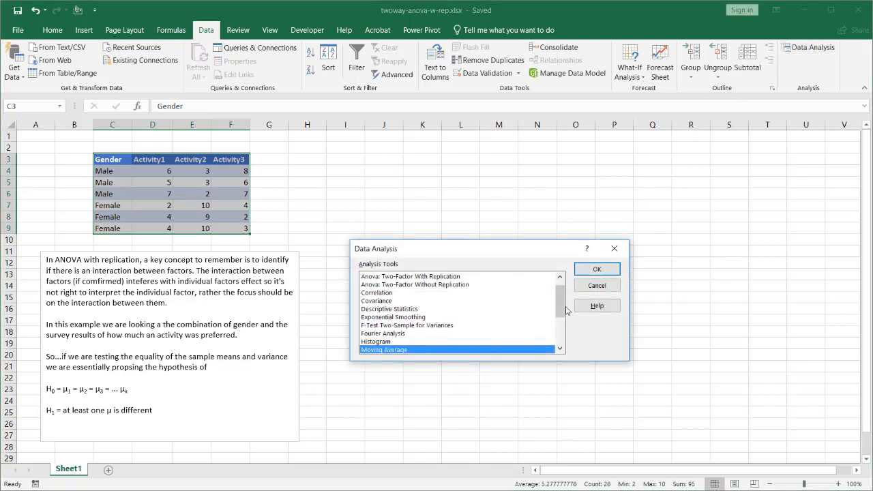
scroll("up", 3)
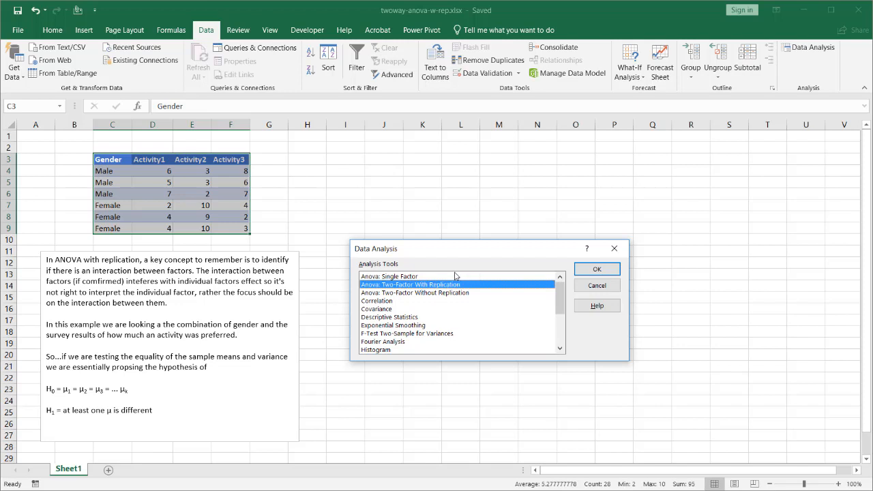
mouse_move(152, 198)
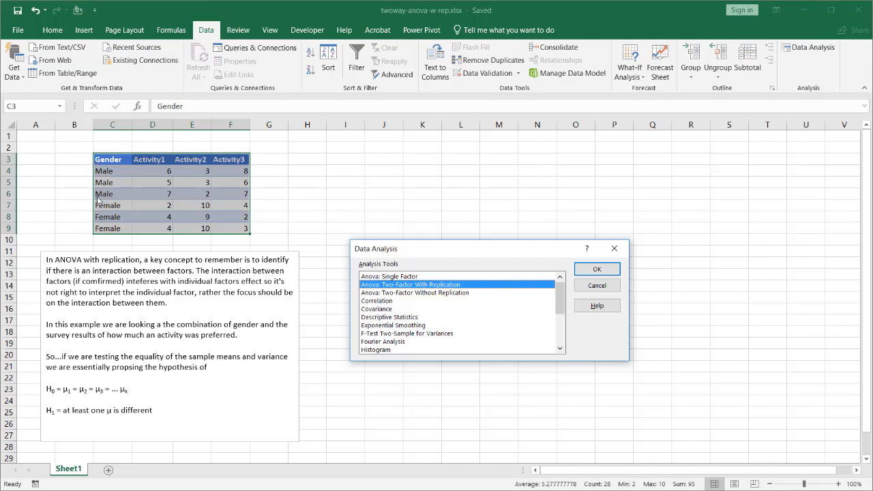
mouse_move(435, 292)
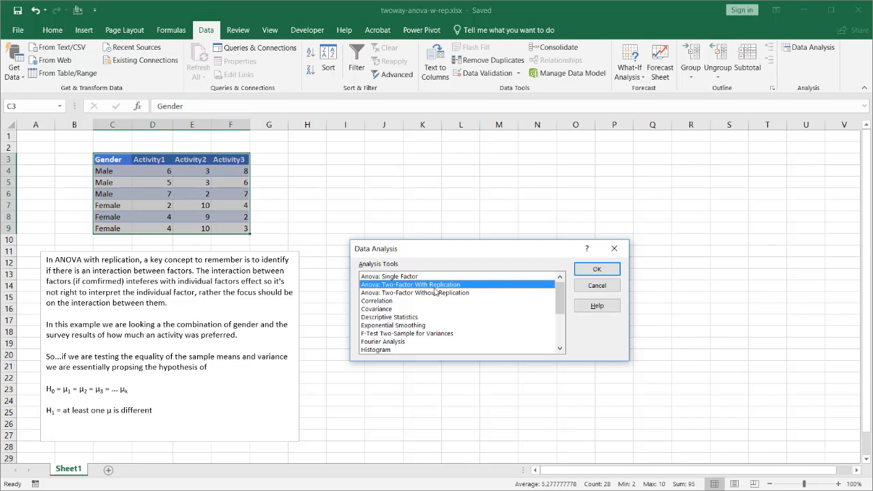
mouse_move(158, 174)
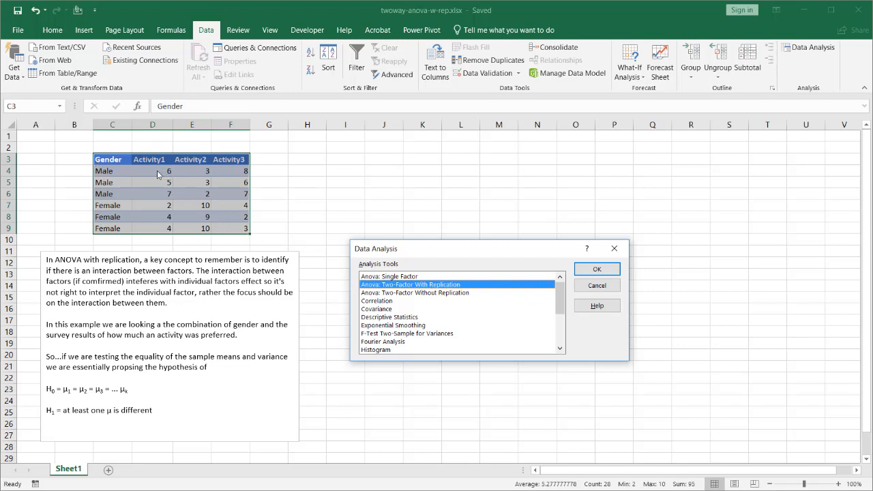
mouse_move(144, 177)
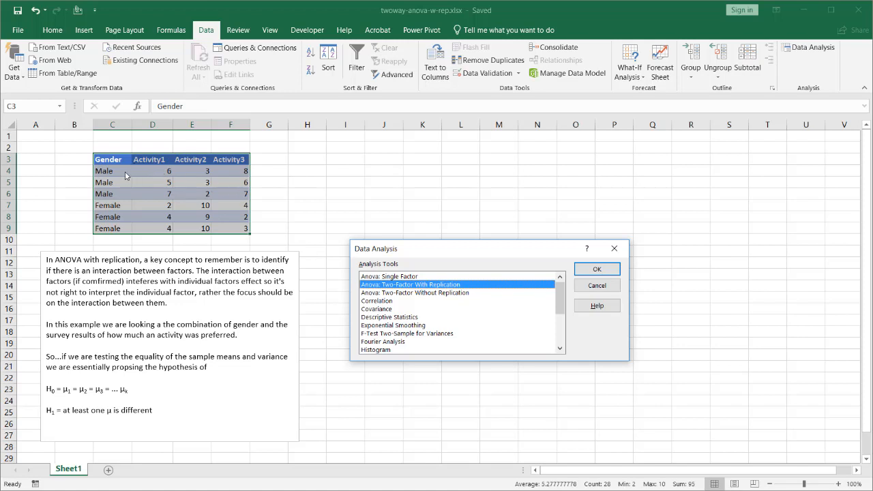
mouse_move(158, 172)
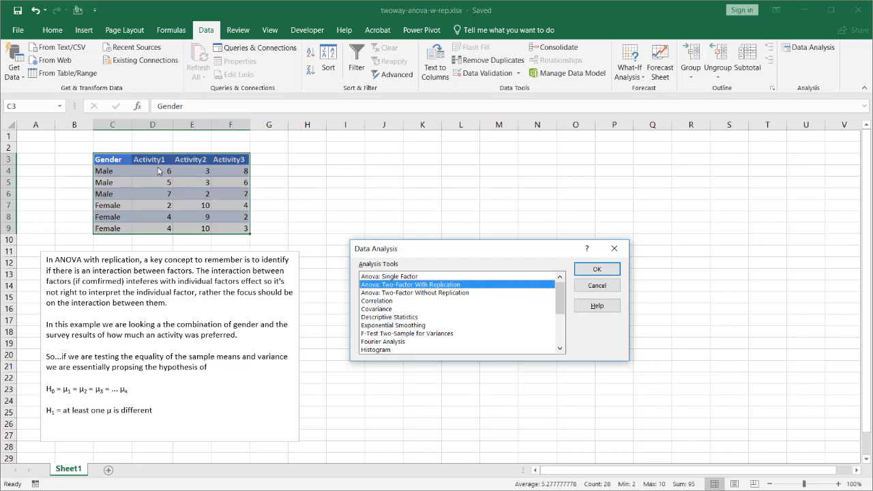
mouse_move(155, 170)
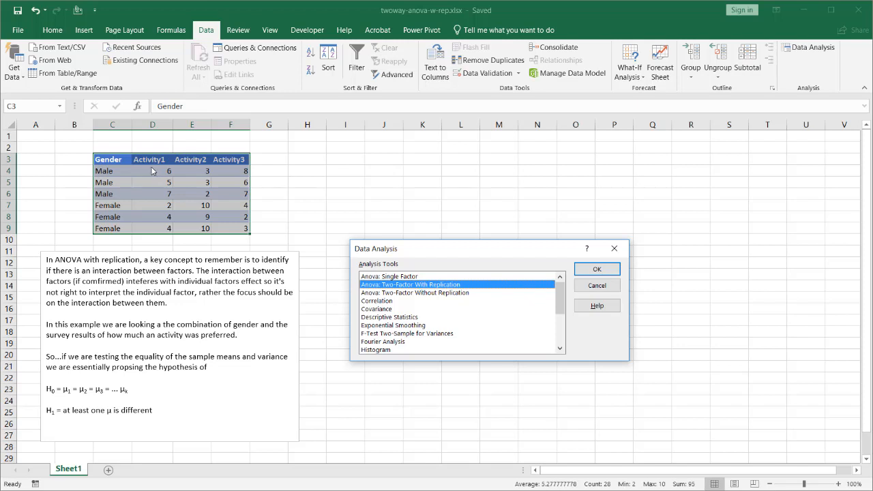
mouse_move(215, 175)
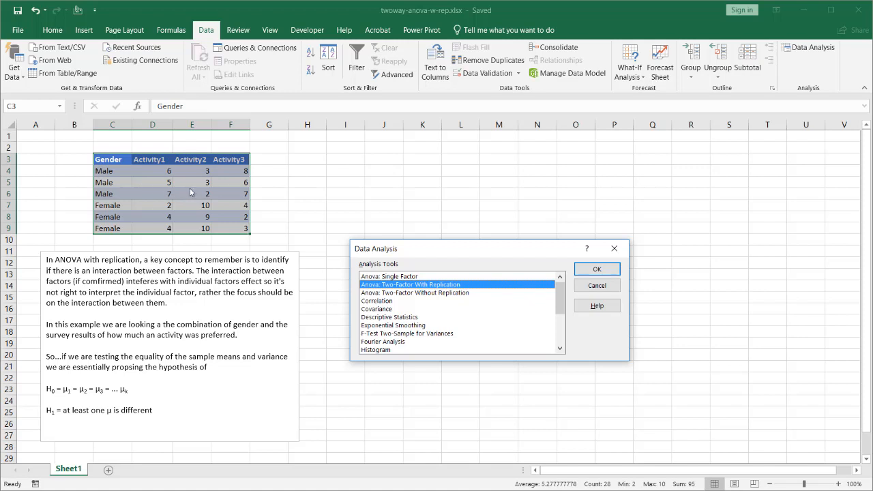
mouse_move(150, 207)
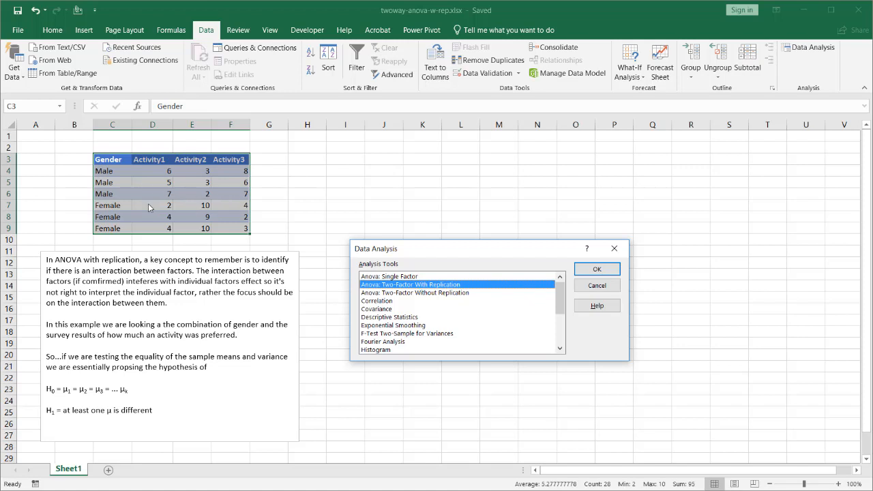
mouse_move(420, 308)
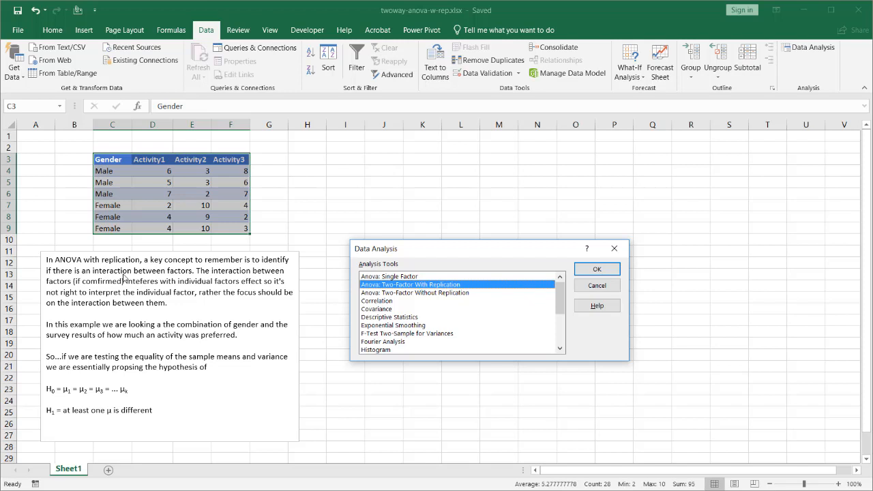
mouse_move(136, 146)
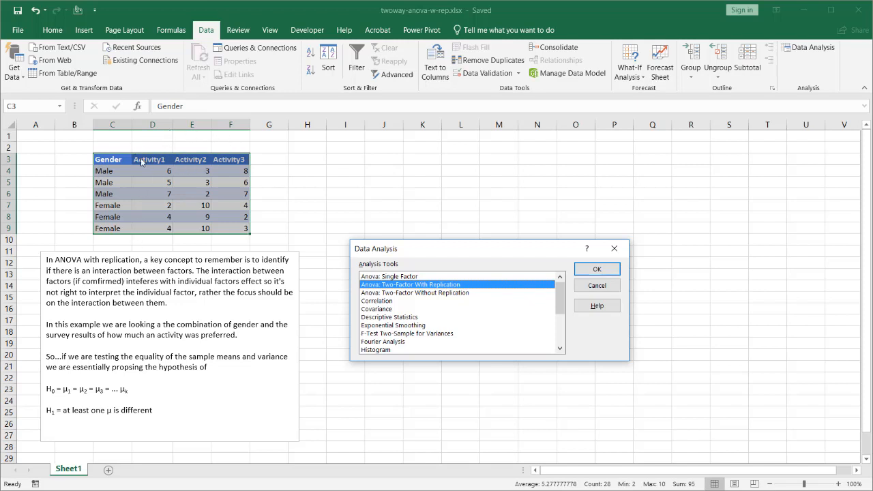
mouse_move(142, 297)
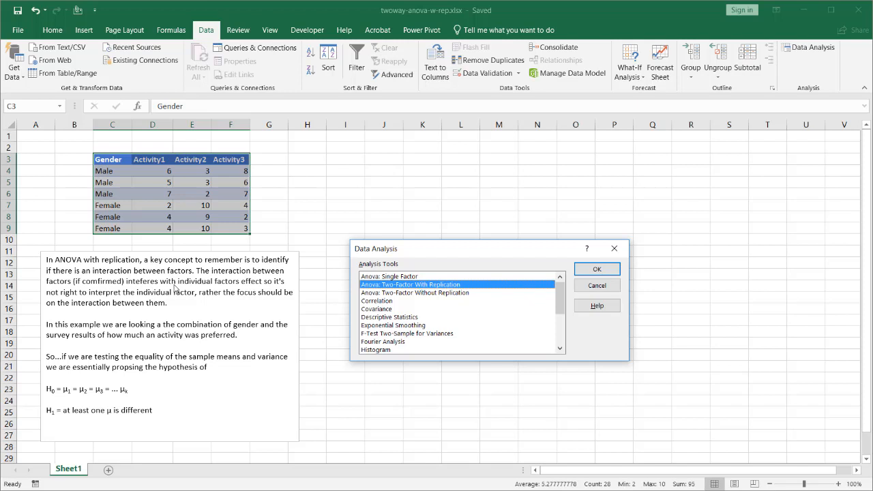
mouse_move(164, 182)
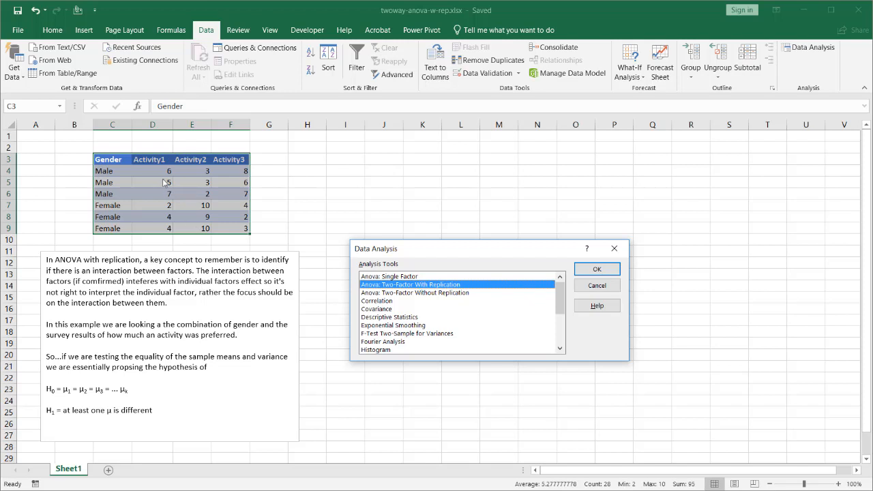
mouse_move(155, 131)
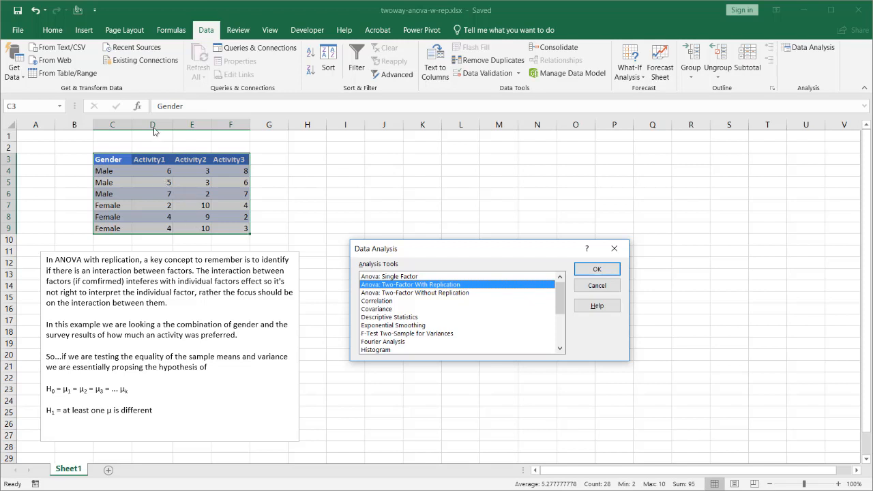
mouse_move(186, 162)
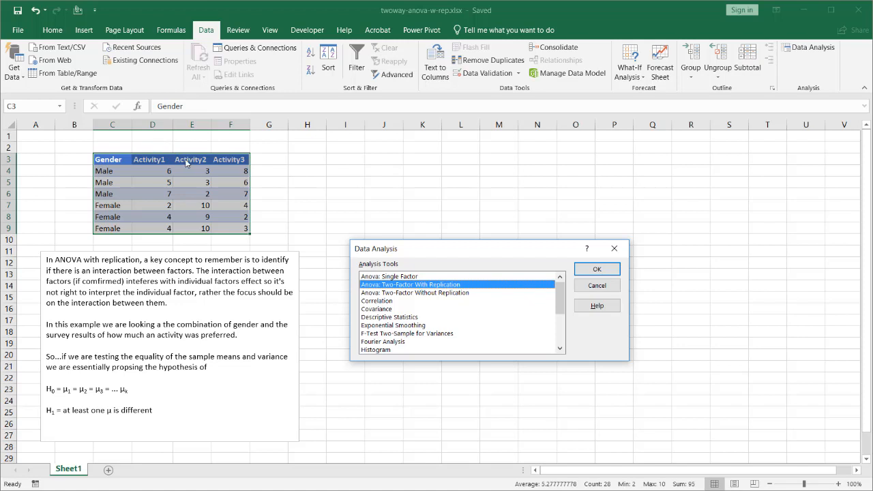
mouse_move(166, 152)
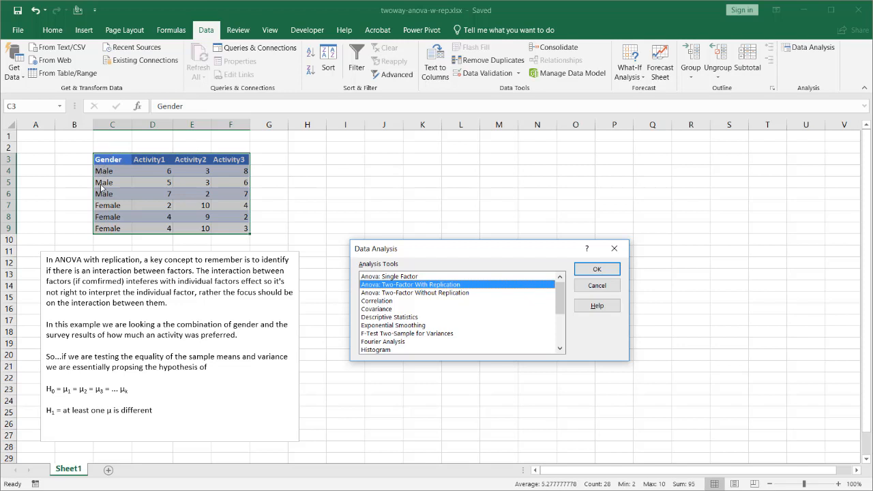
mouse_move(125, 298)
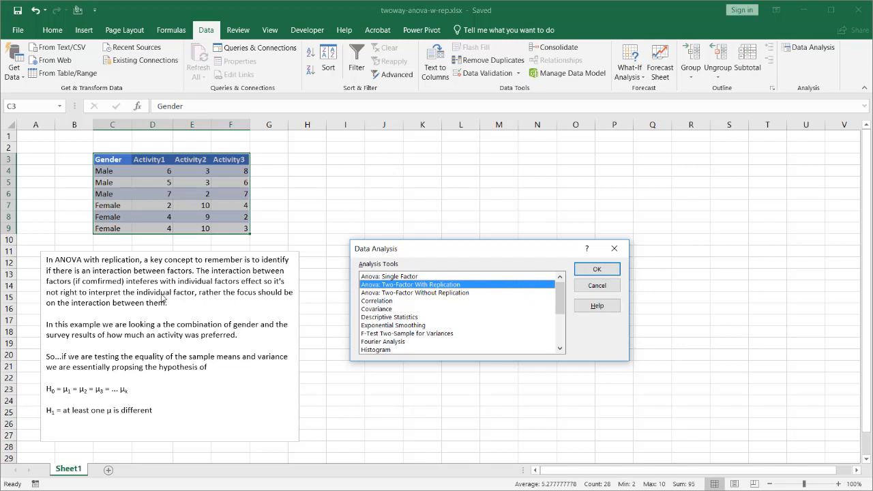
mouse_move(180, 183)
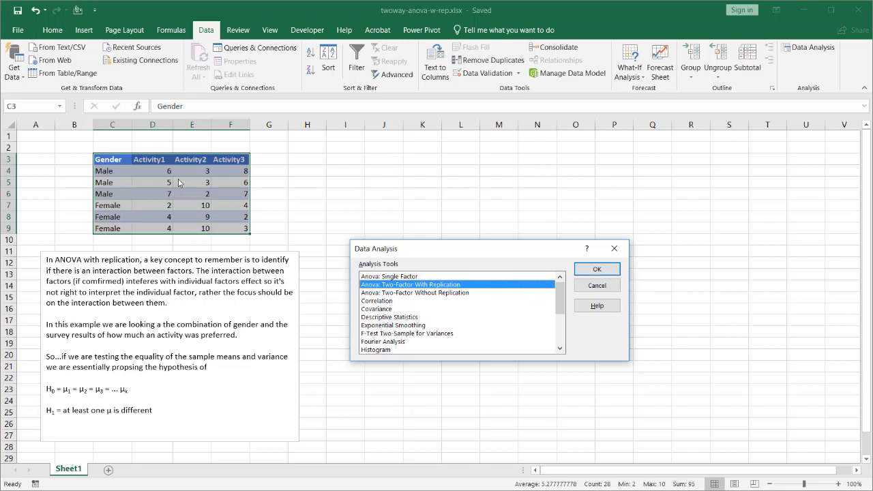
mouse_move(118, 204)
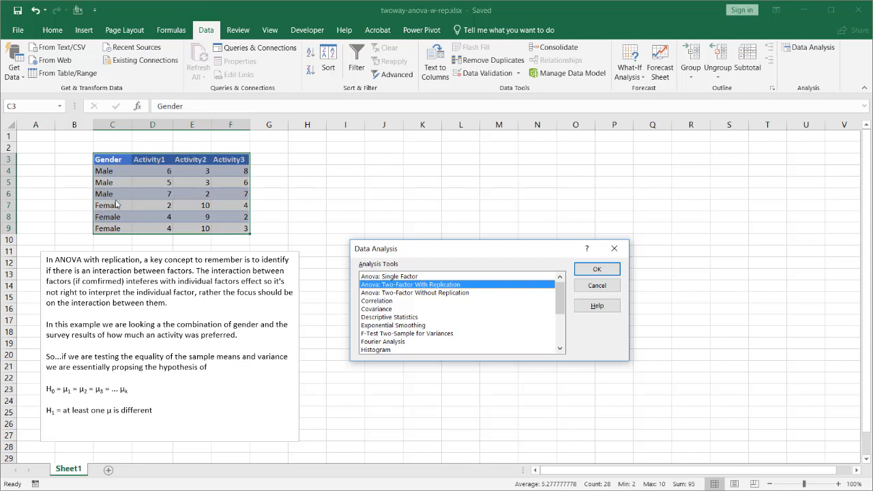
mouse_move(192, 196)
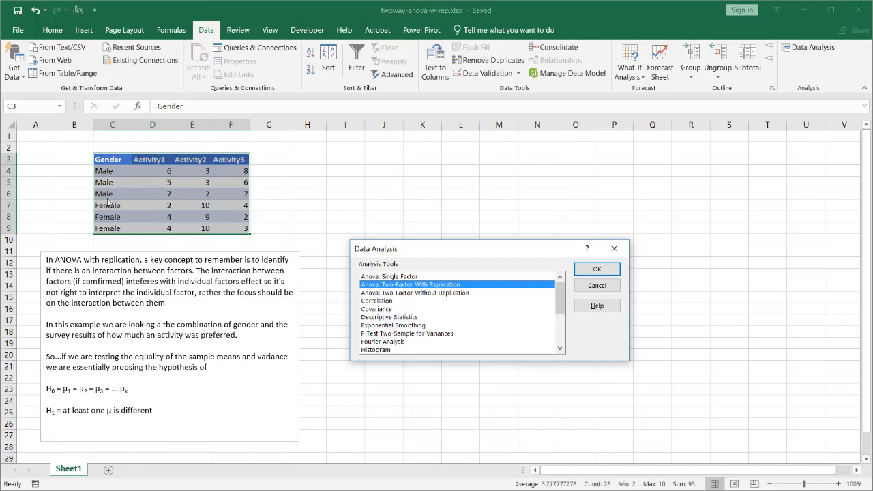
mouse_move(183, 177)
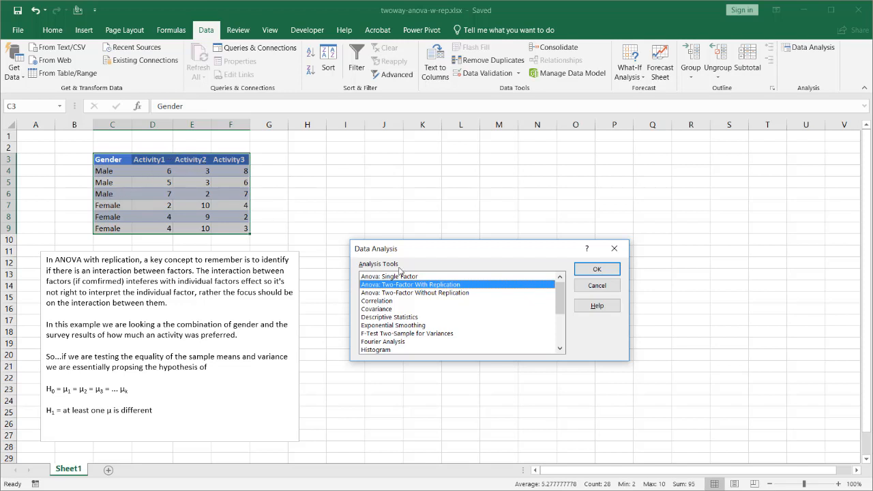
mouse_move(508, 271)
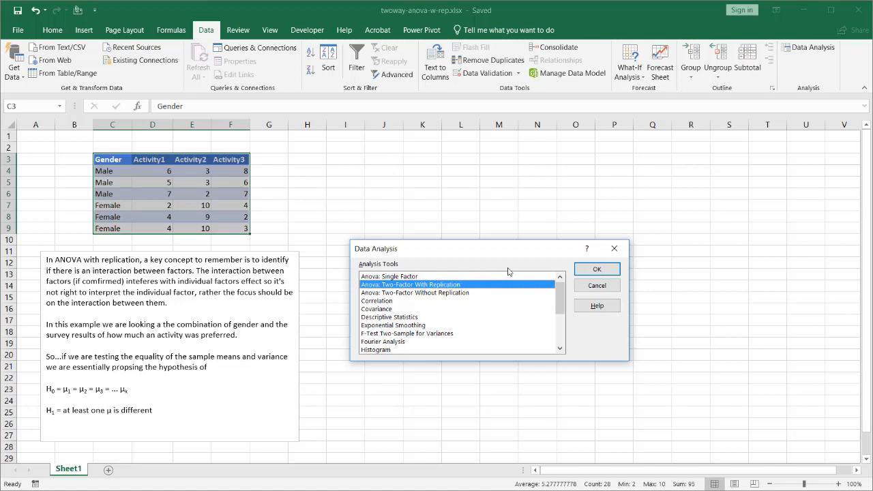
mouse_move(596, 269)
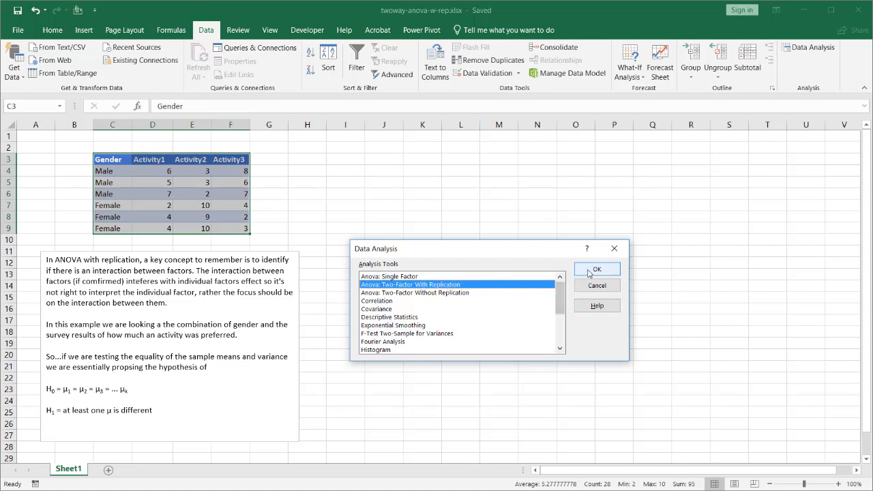
Run the ANOVA with input range $C$3:$F$9, 3 rows per sample, output starting at J3.
left_click(595, 269)
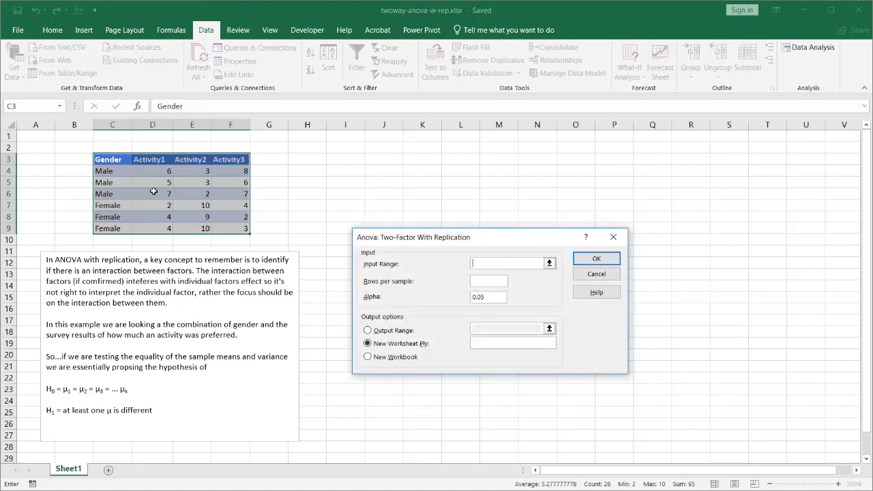
left_click_drag(108, 158, 245, 204)
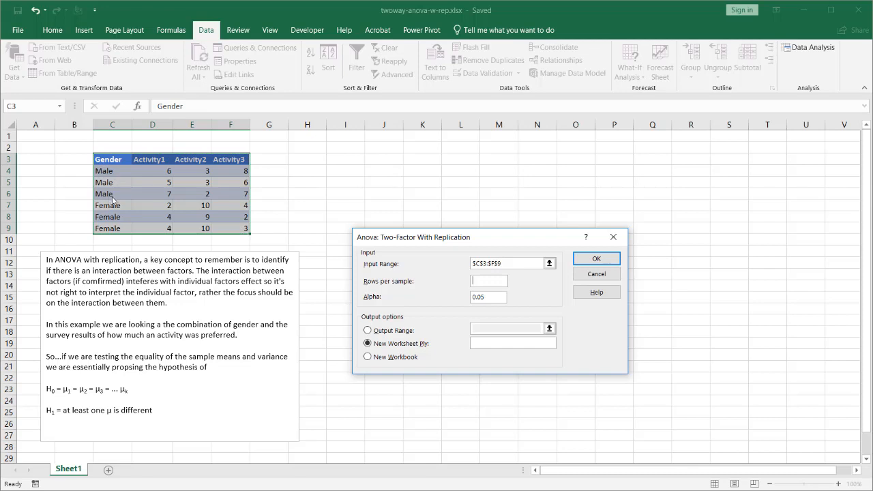
mouse_move(449, 294)
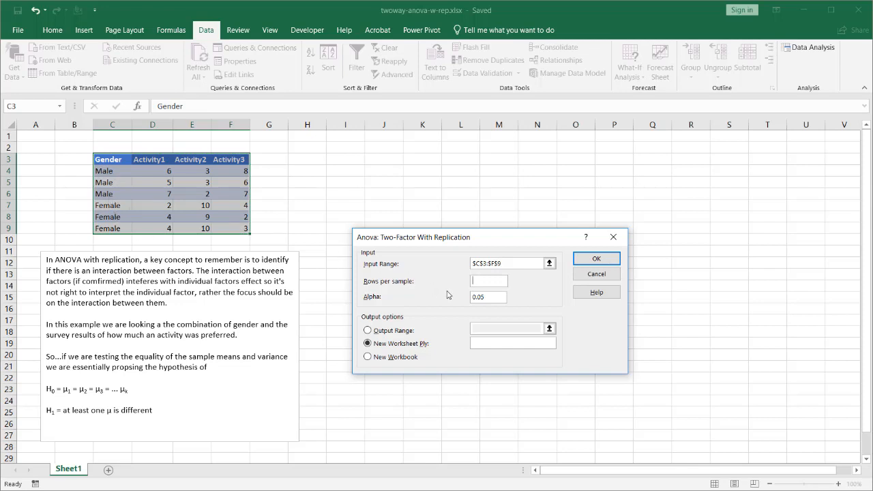
type("3")
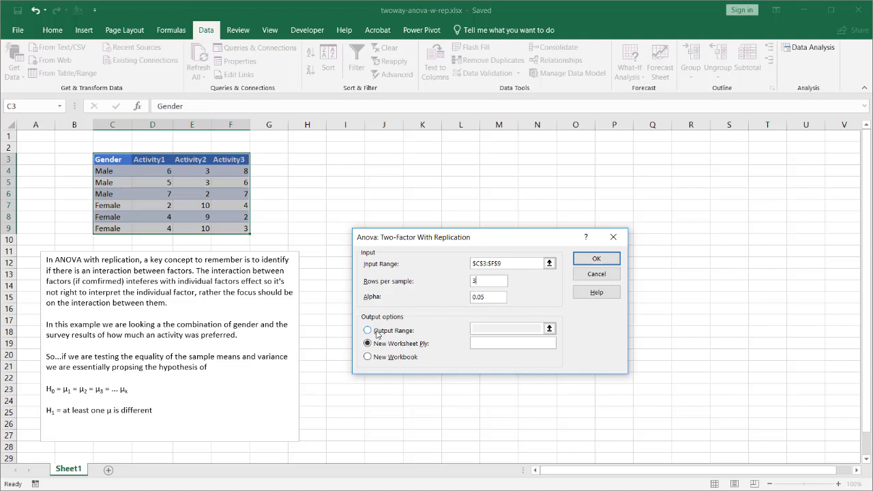
left_click(368, 327)
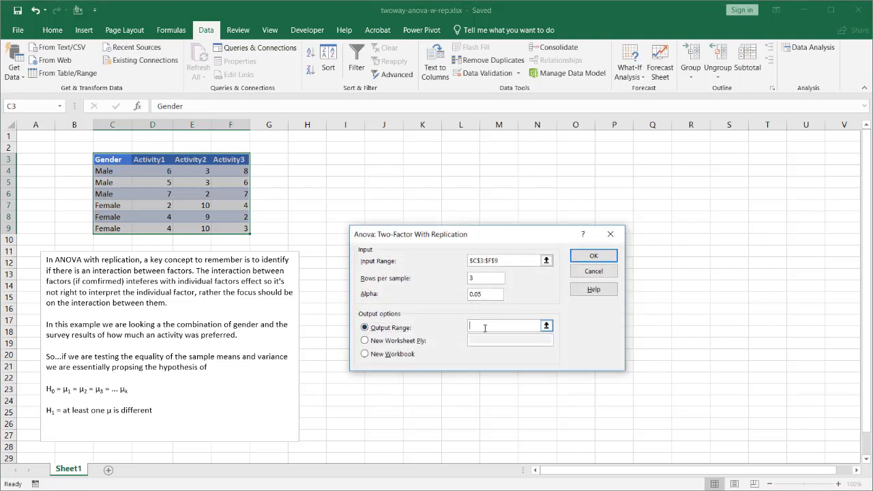
left_click(385, 159)
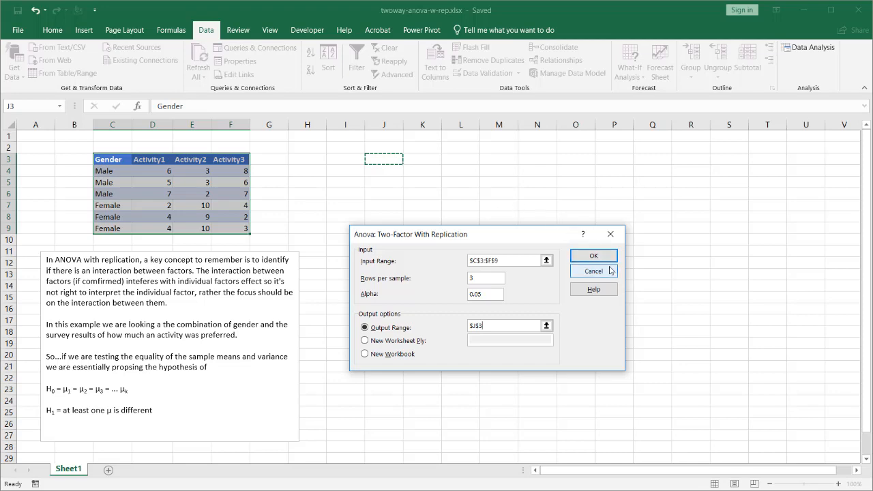
left_click(592, 255)
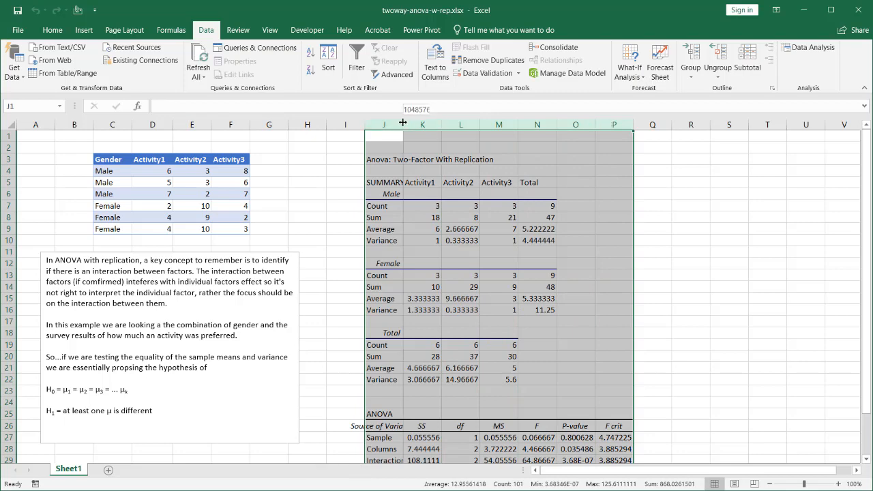
AutoFit the output columns J:P and zoom in on the ANOVA results.
left_click(169, 313)
type("o")
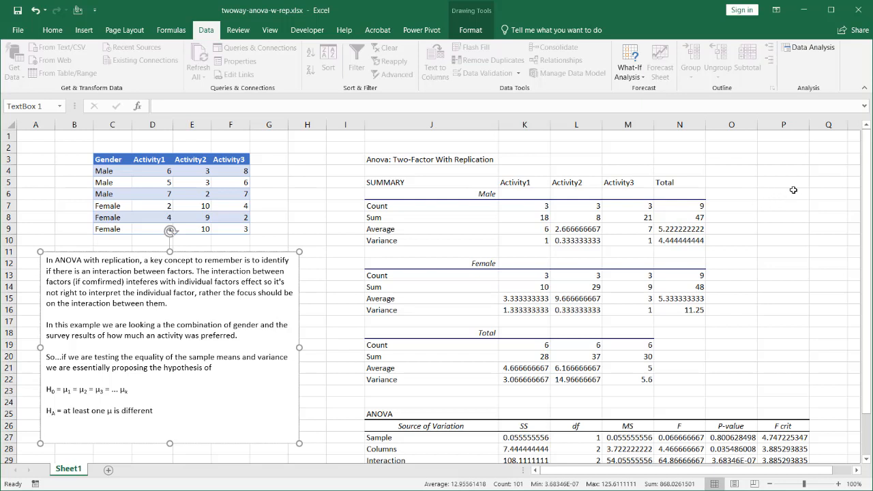
mouse_move(589, 182)
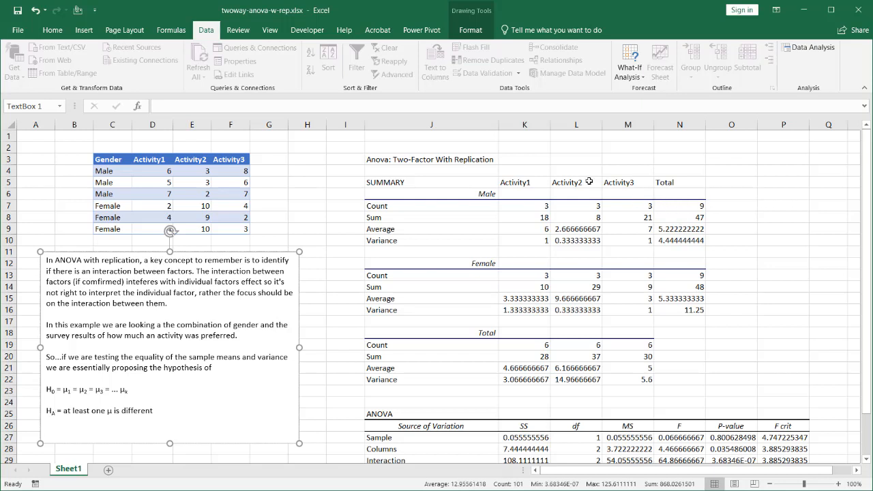
mouse_move(794, 187)
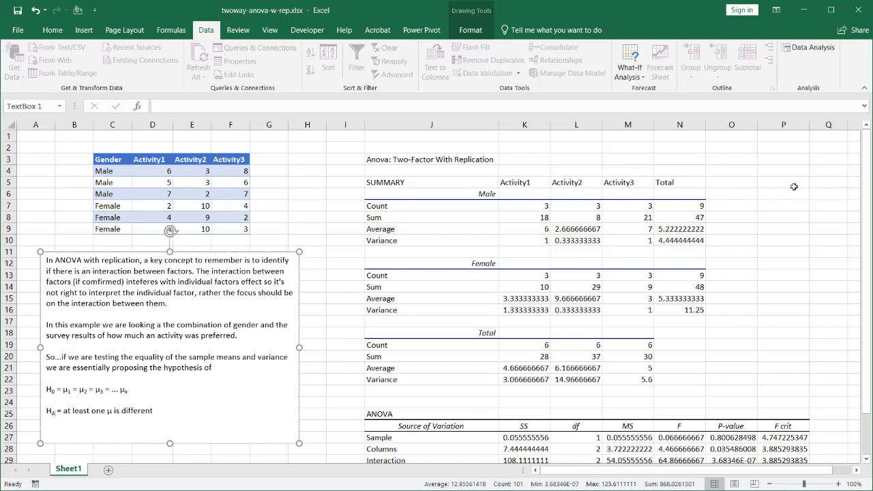
scroll("down", 3)
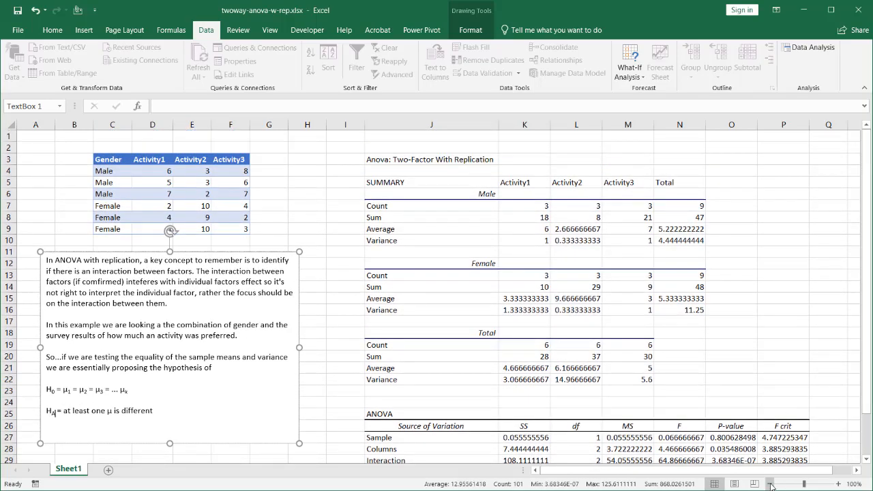
left_click(771, 483)
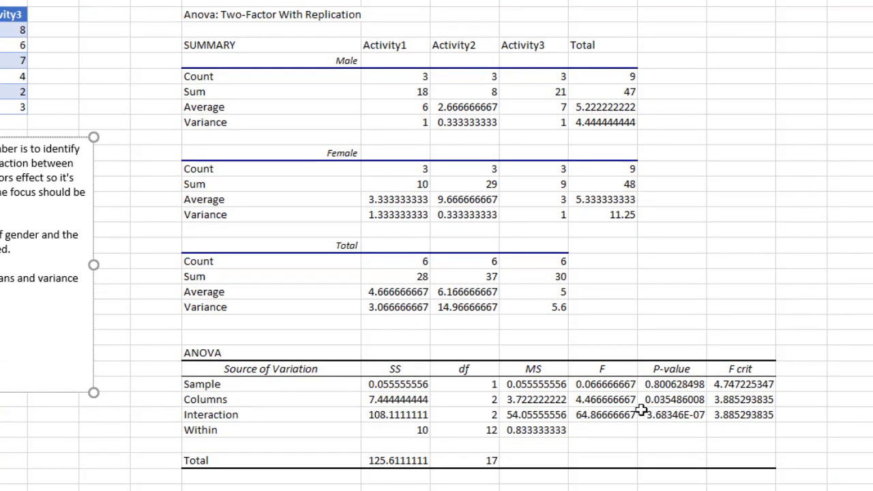
Select the F and P-value cells N27:O29 for the Sample, Columns and Interaction rows.
left_click_drag(602, 384, 706, 414)
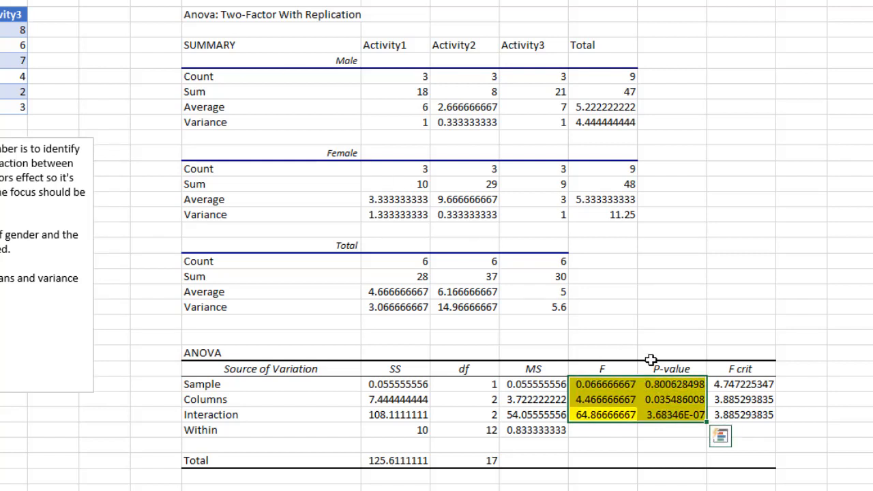
mouse_move(671, 417)
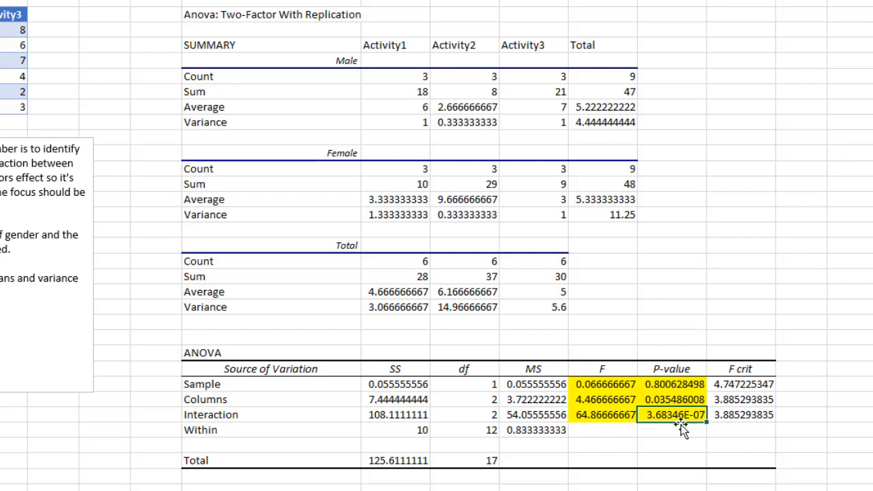
mouse_move(681, 426)
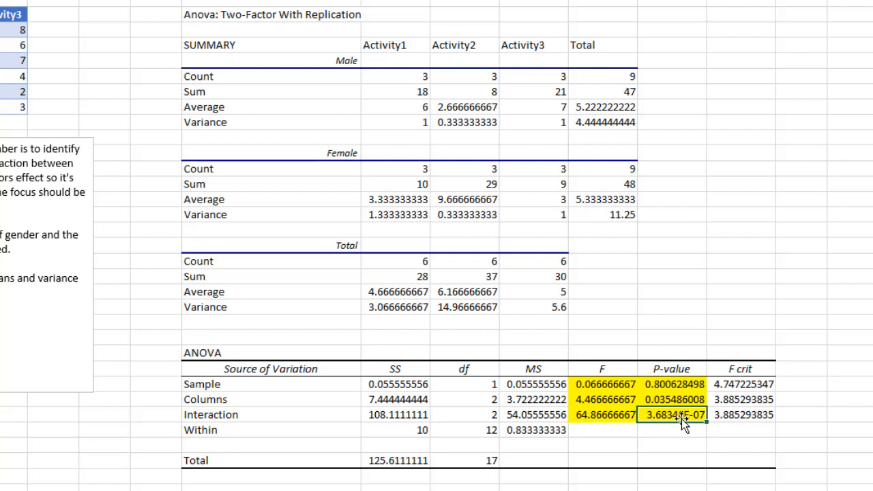
mouse_move(612, 417)
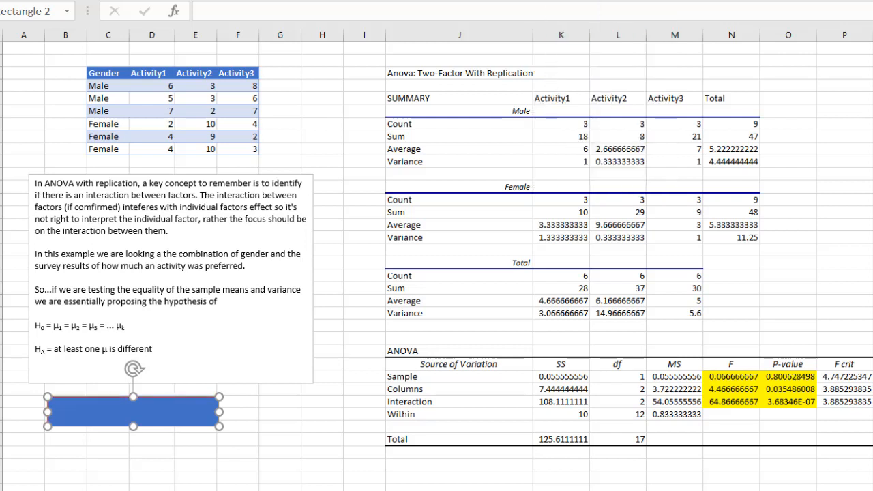
Set the hypothesis rectangle to No Fill, then select the Sample label cell J27.
left_click(565, 87)
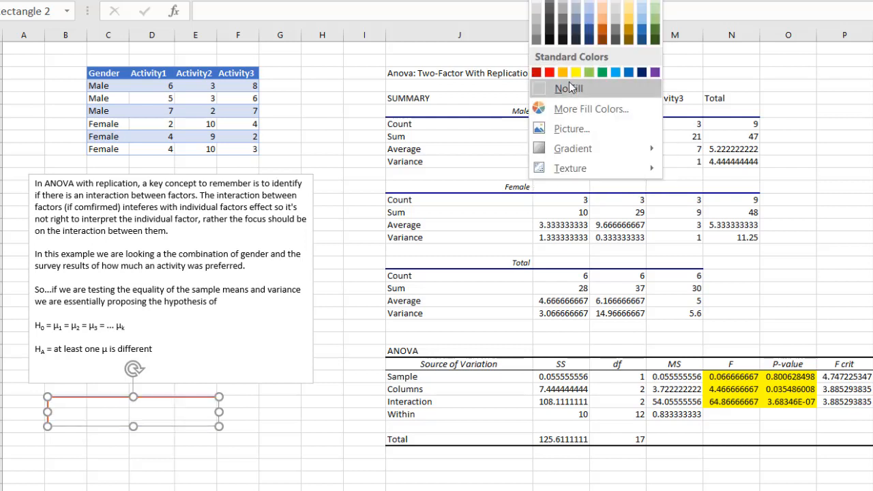
left_click(567, 87)
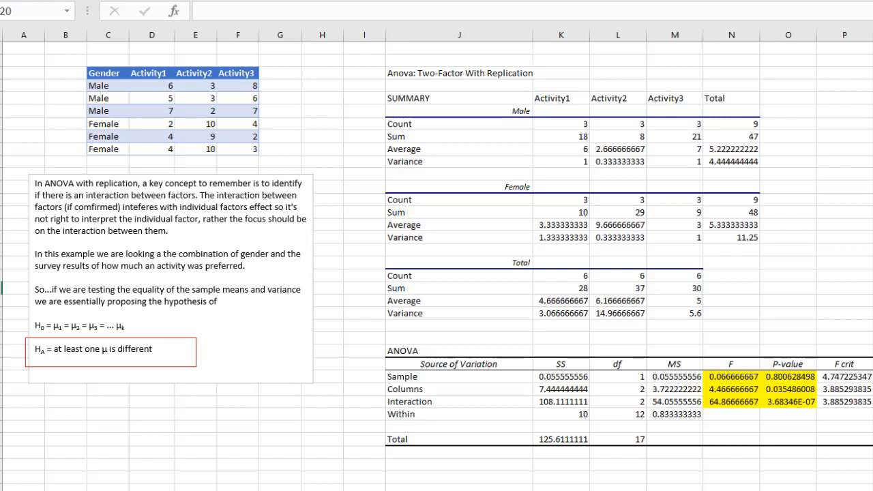
left_click(458, 376)
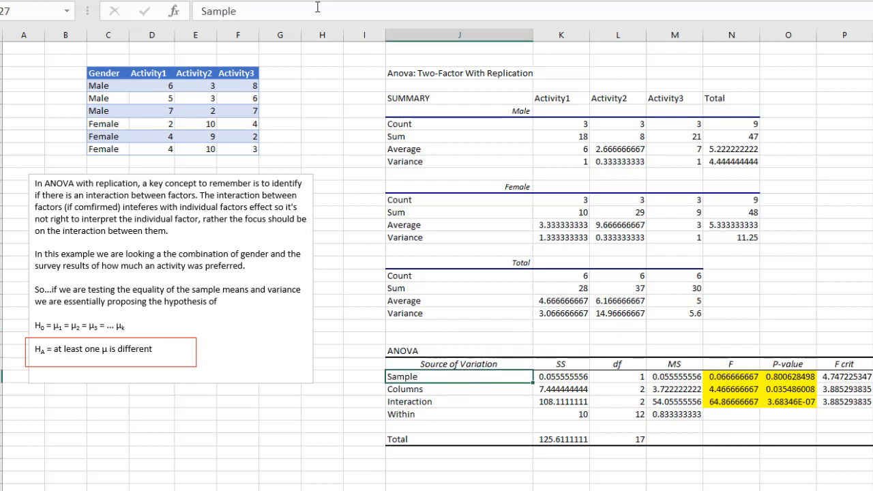
Append '(Gender)' to Sample and '(Activity)' to Columns, fixing the 'Actibi' typo.
type("(")
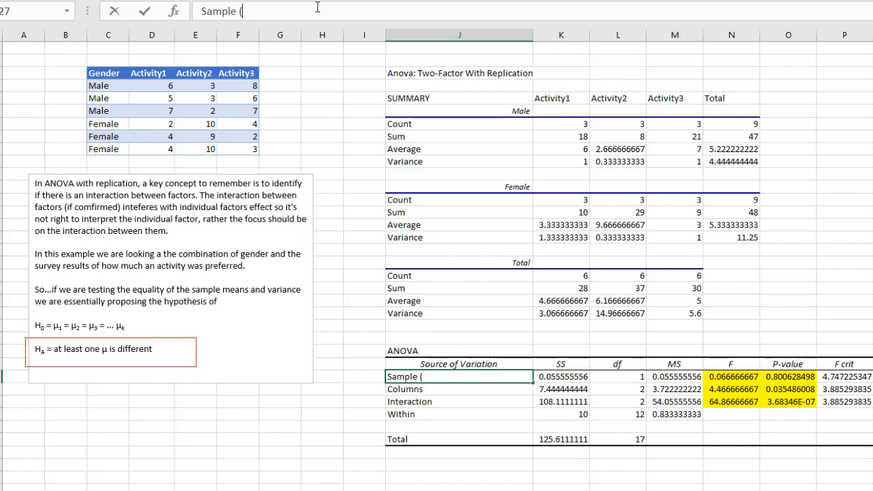
type("Gender)")
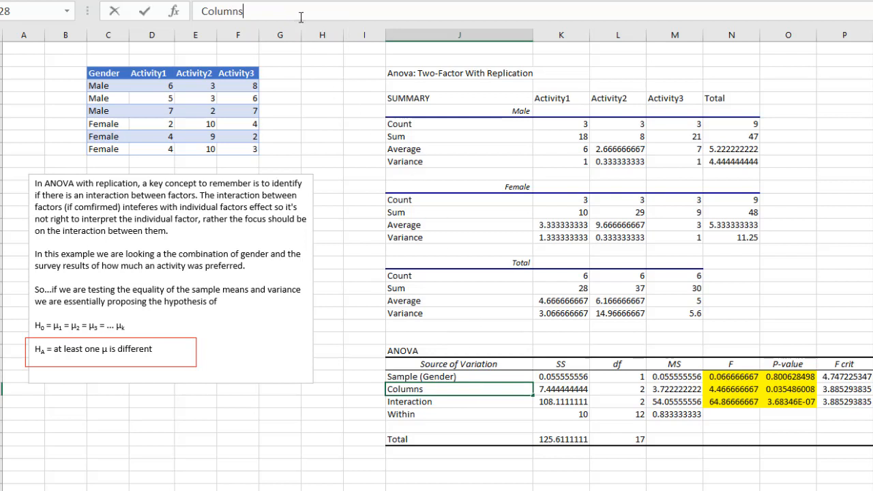
type("(")
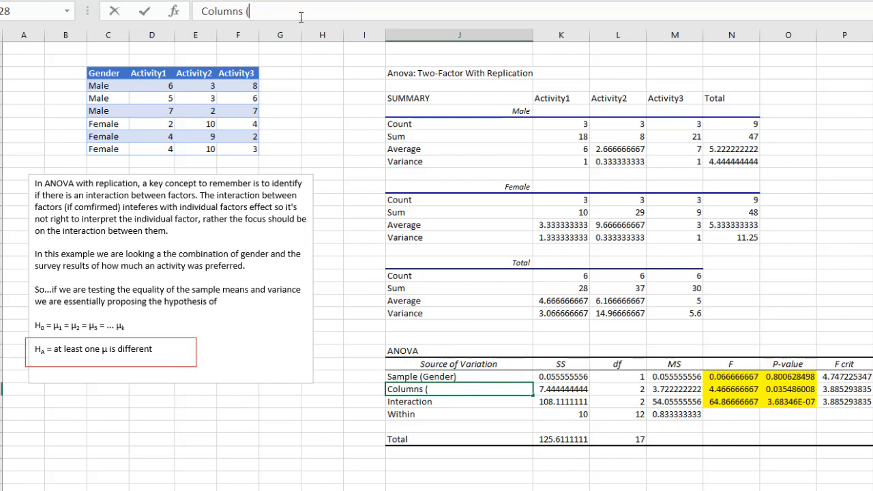
mouse_move(300, 22)
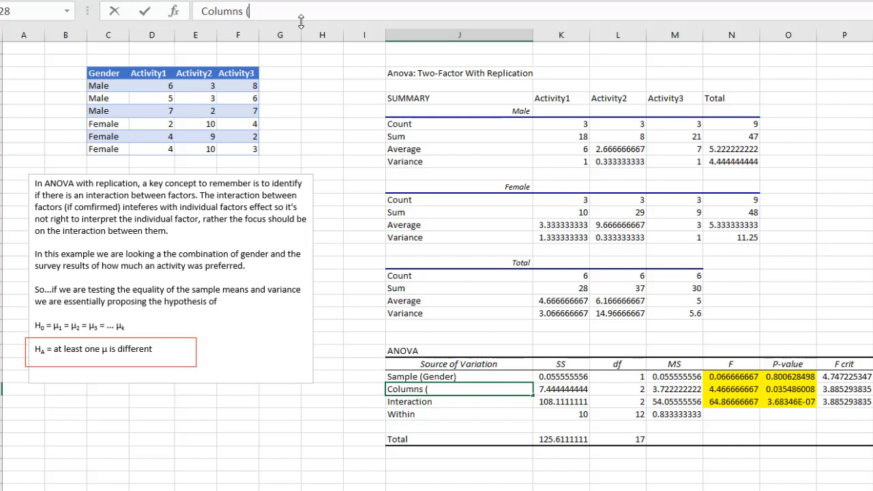
type("Actibi")
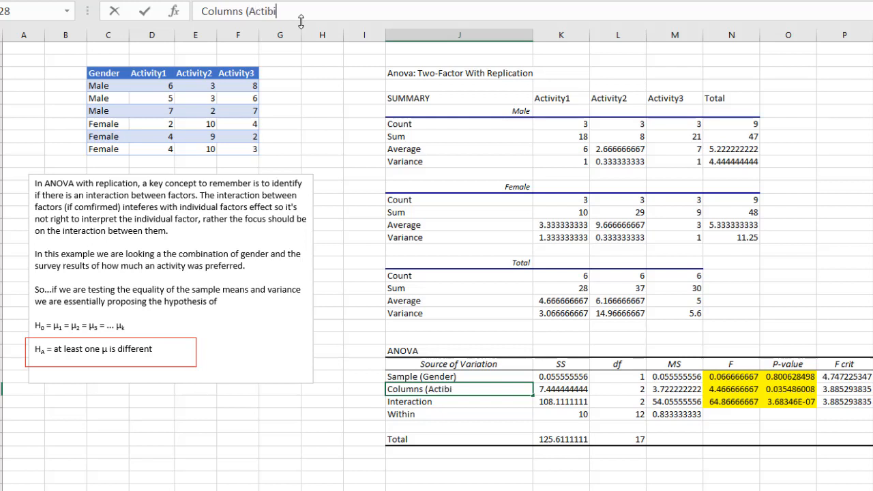
key("BackSpace")
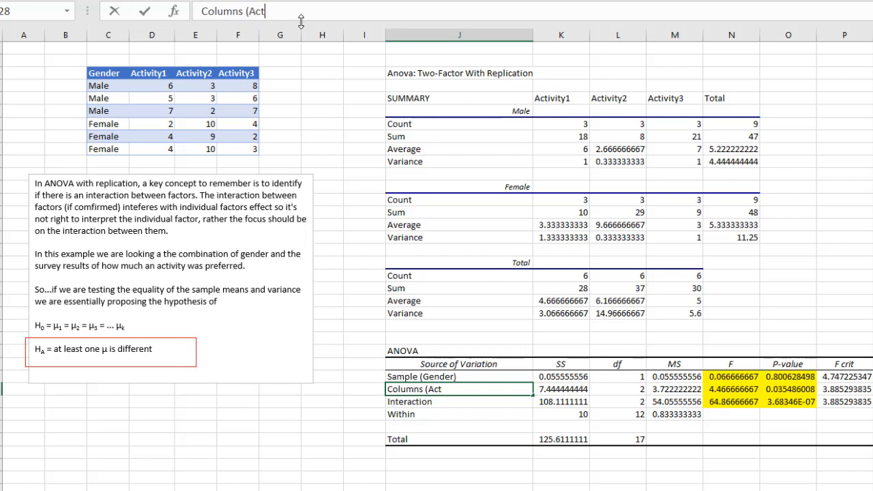
type("ivity)")
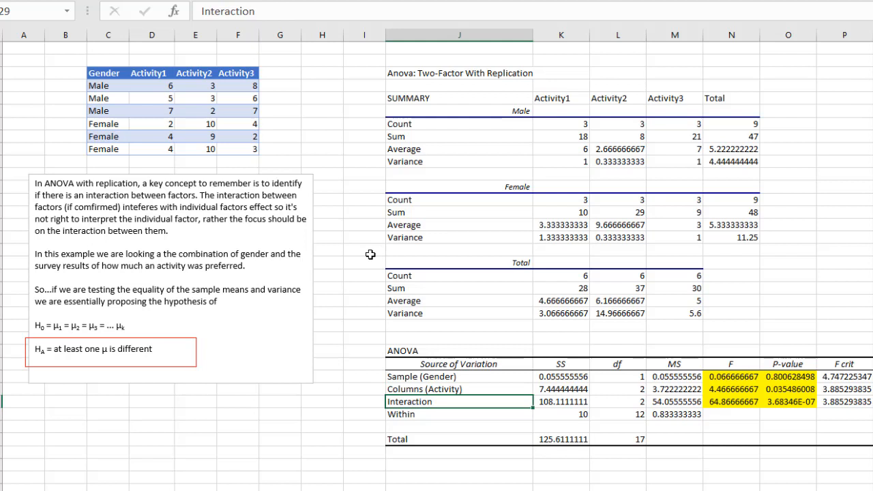
mouse_move(484, 397)
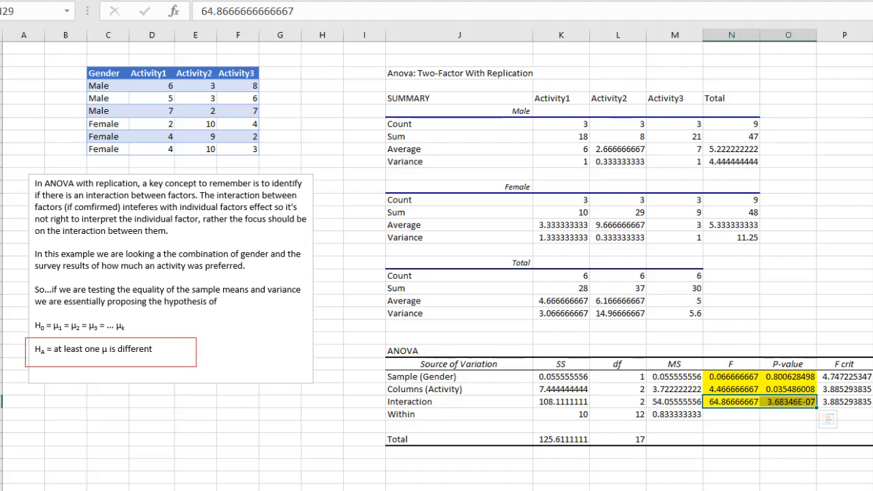
mouse_move(560, 147)
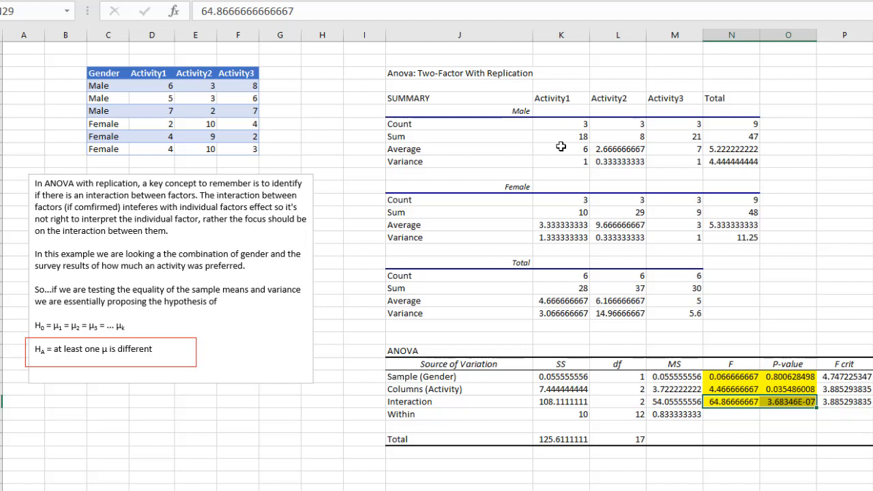
Fill the Male (2.67) and Female (9.67) Activity2 averages in L9 and L15 yellow.
left_click(560, 148)
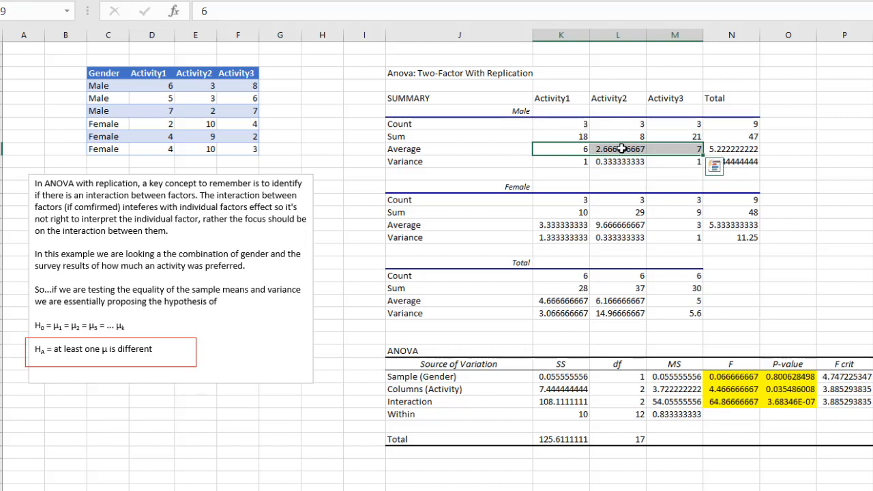
left_click(616, 149)
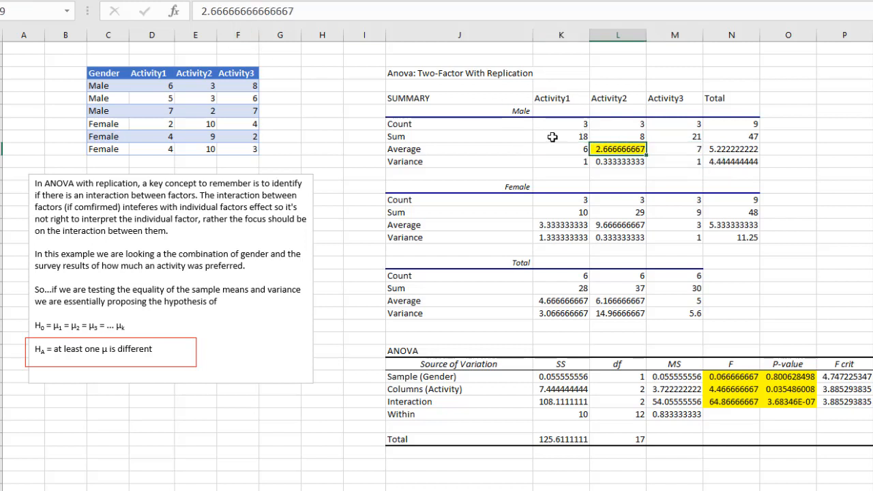
left_click(674, 149)
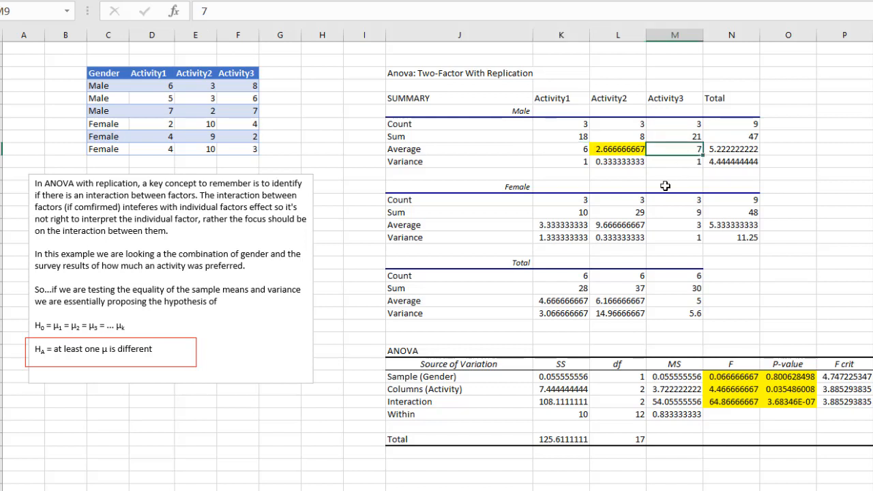
mouse_move(625, 223)
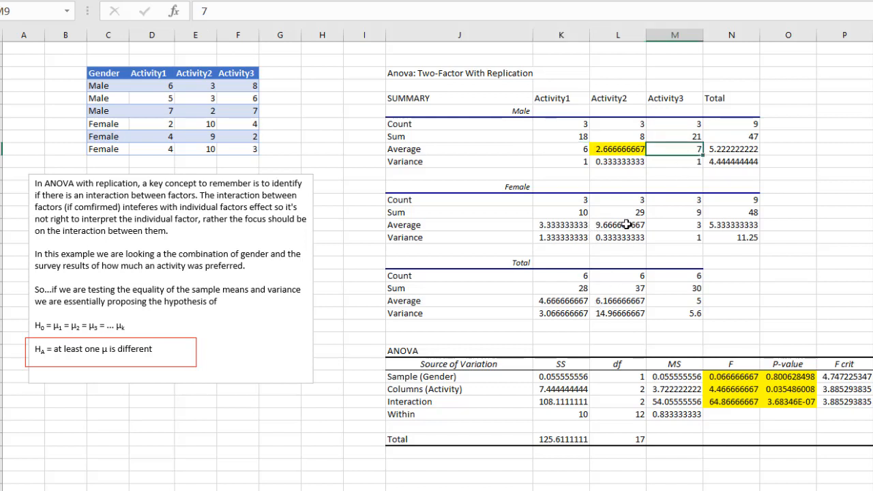
left_click(616, 224)
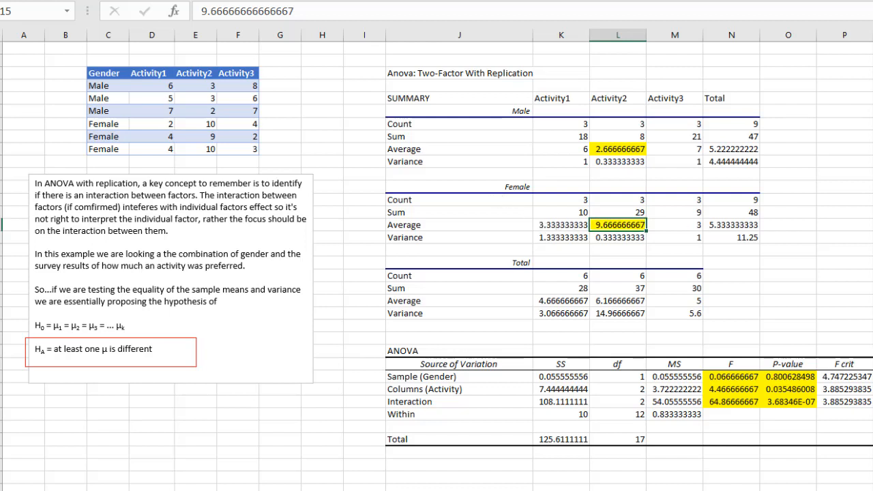
left_click(617, 149)
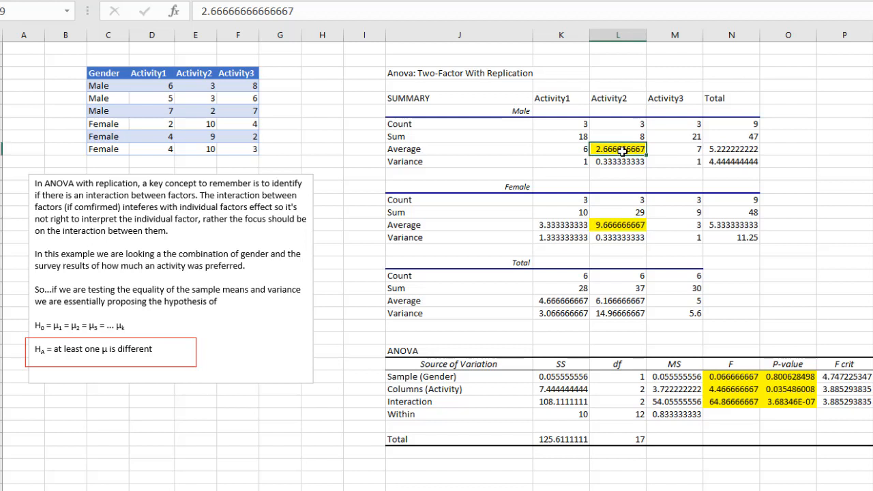
left_click(616, 224)
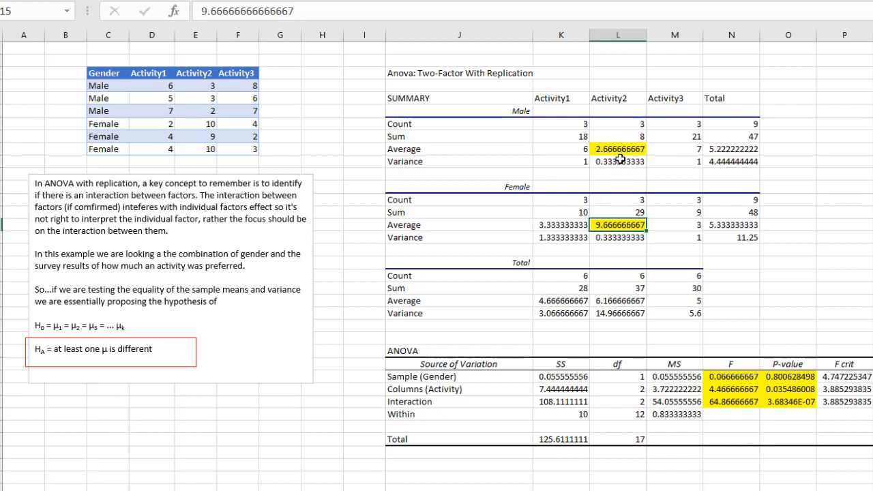
left_click(616, 149)
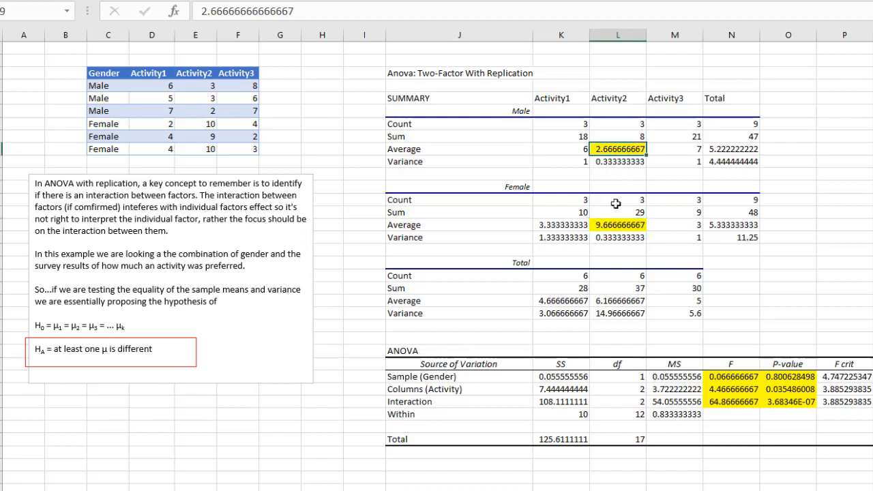
left_click(616, 224)
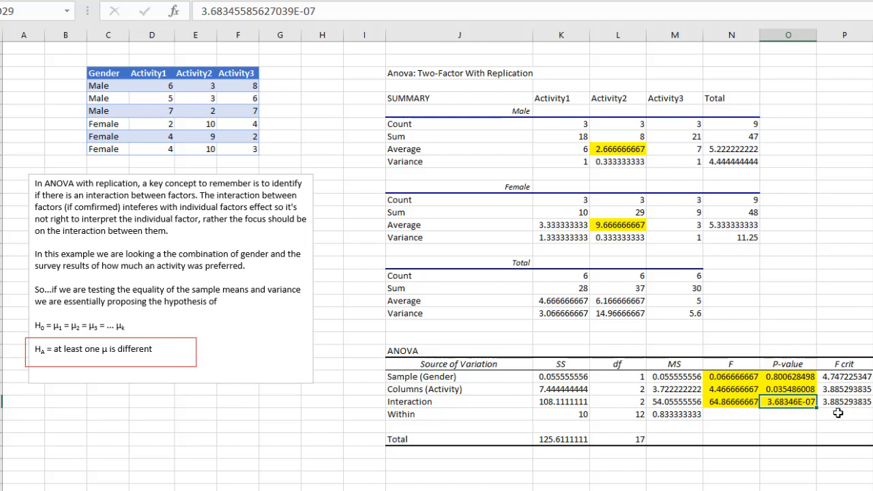
mouse_move(98, 47)
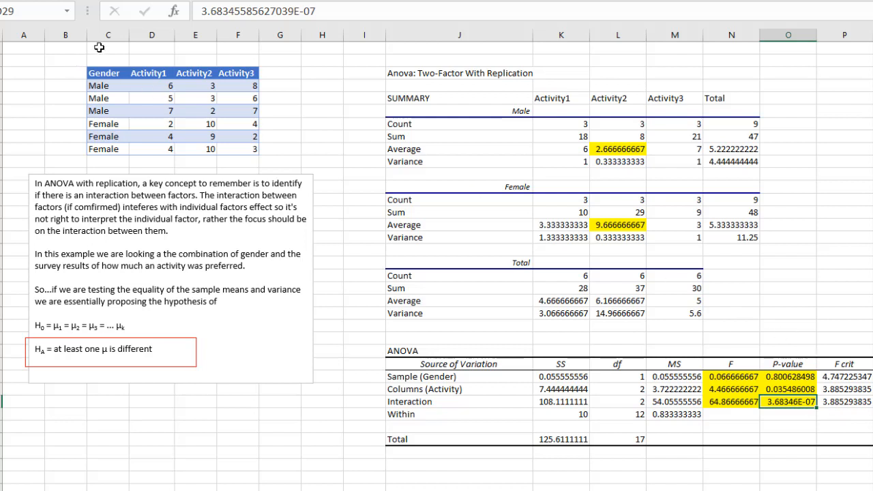